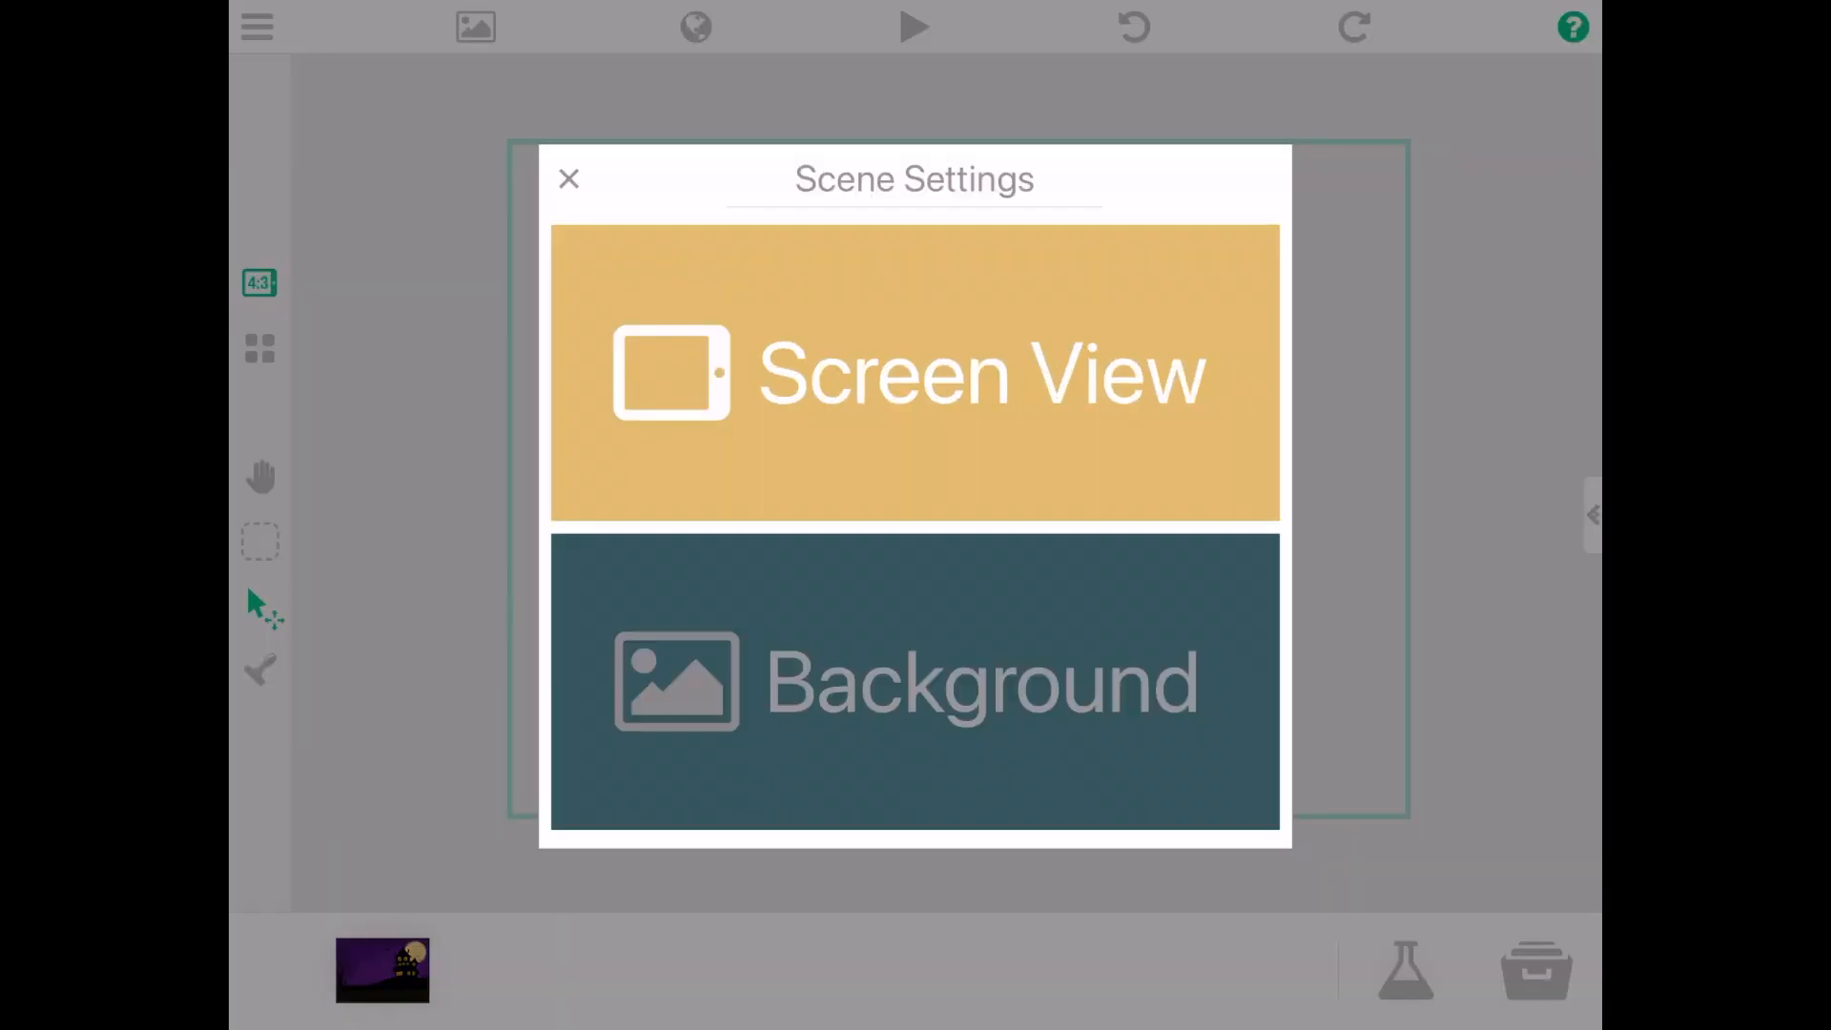
Confirm the haunted-house image as the scene background and run the pumpkin-and-bat game.
left_click(913, 681)
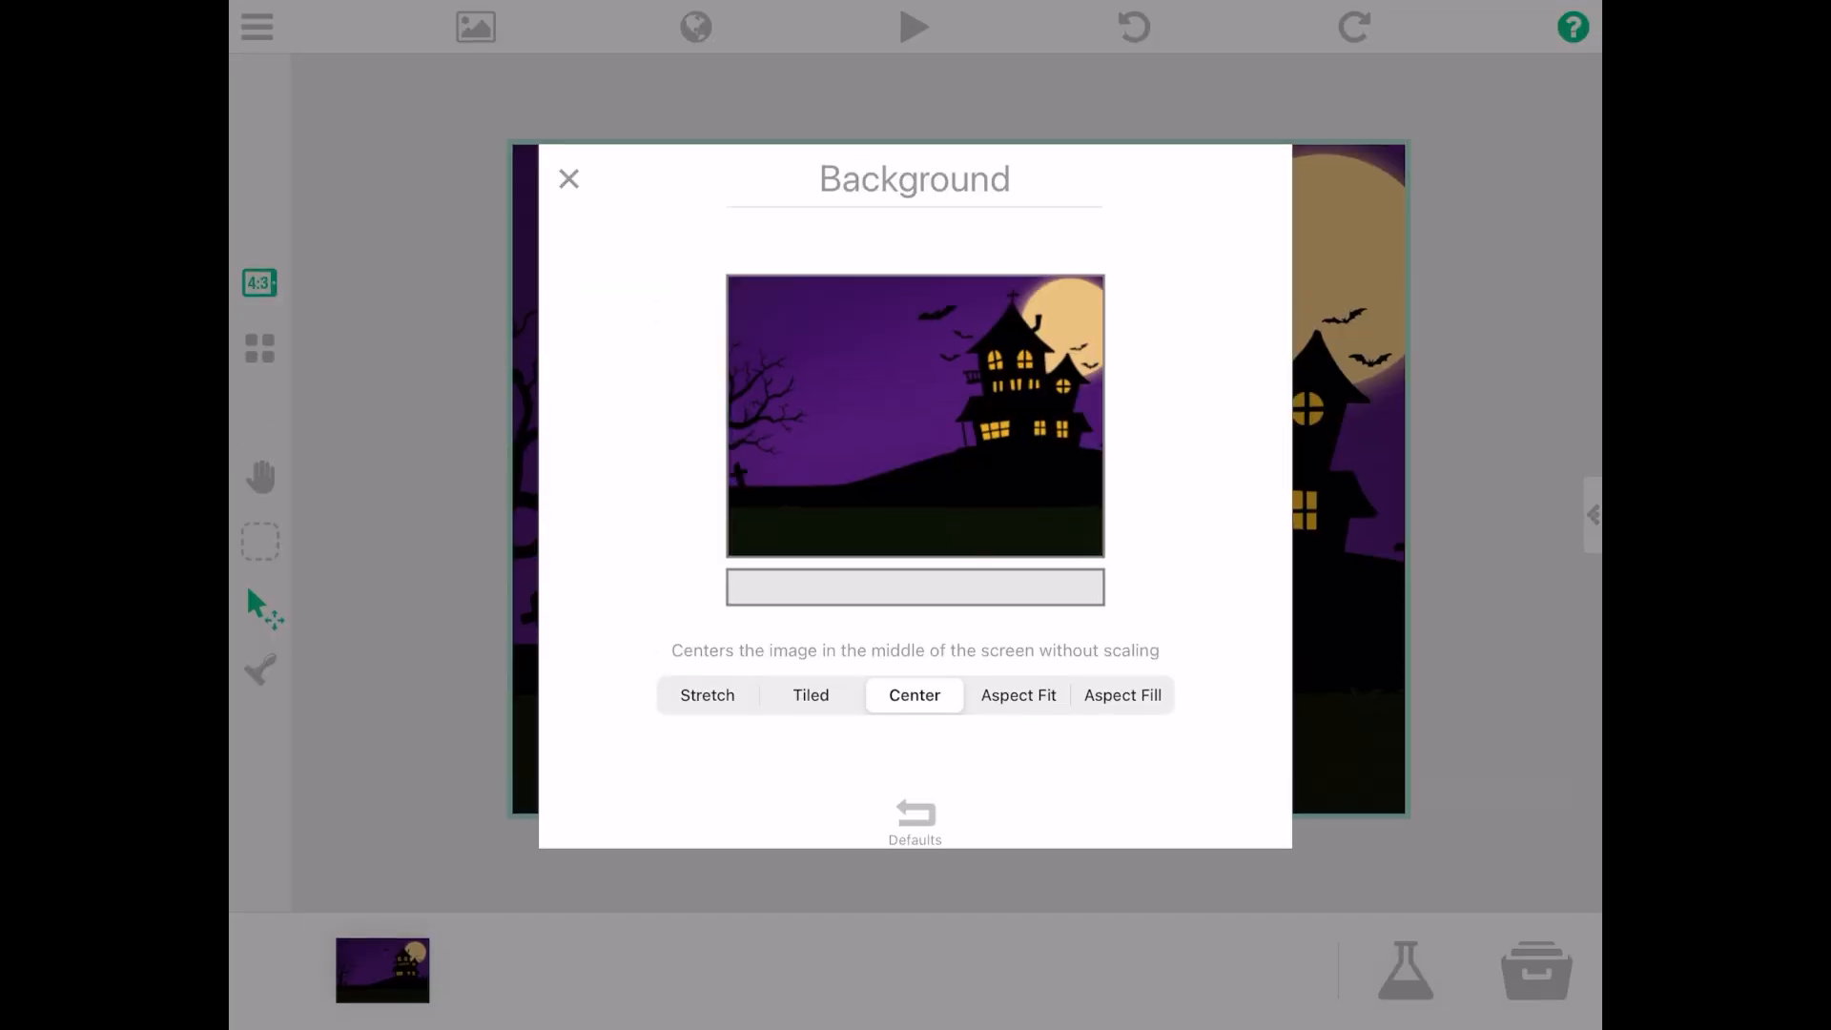
left_click(568, 179)
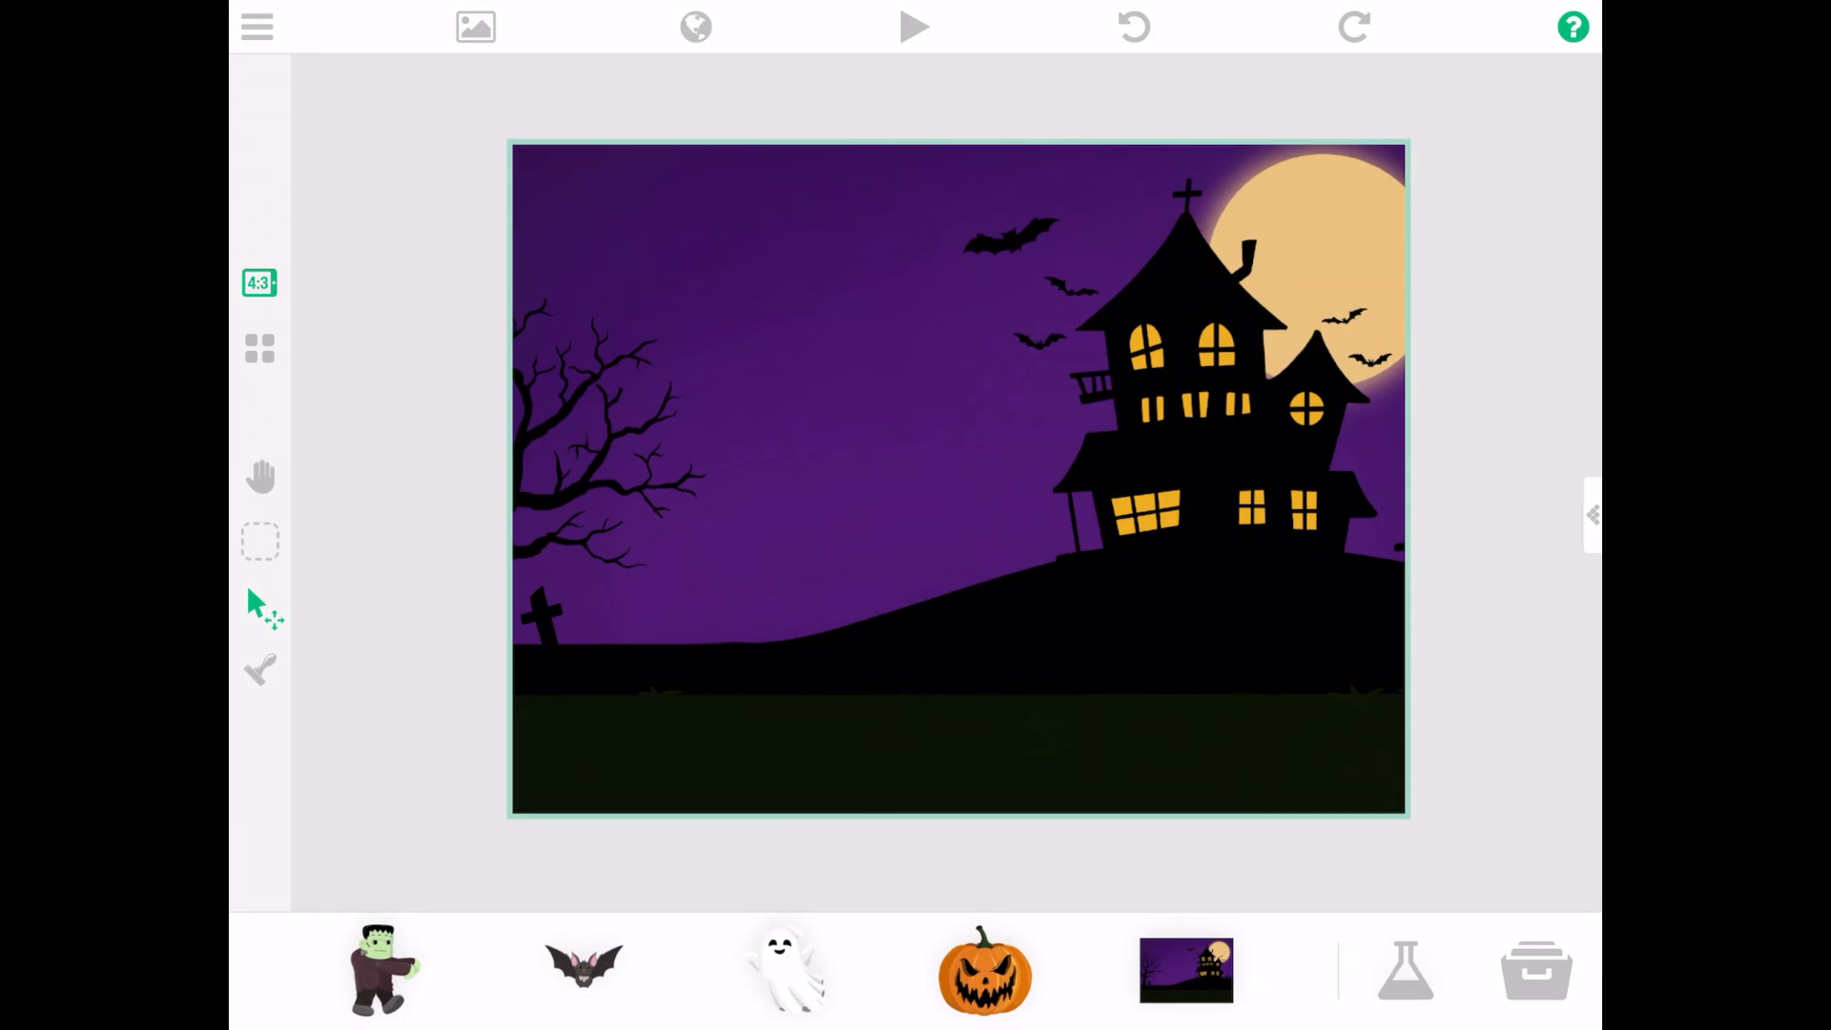
left_click(914, 25)
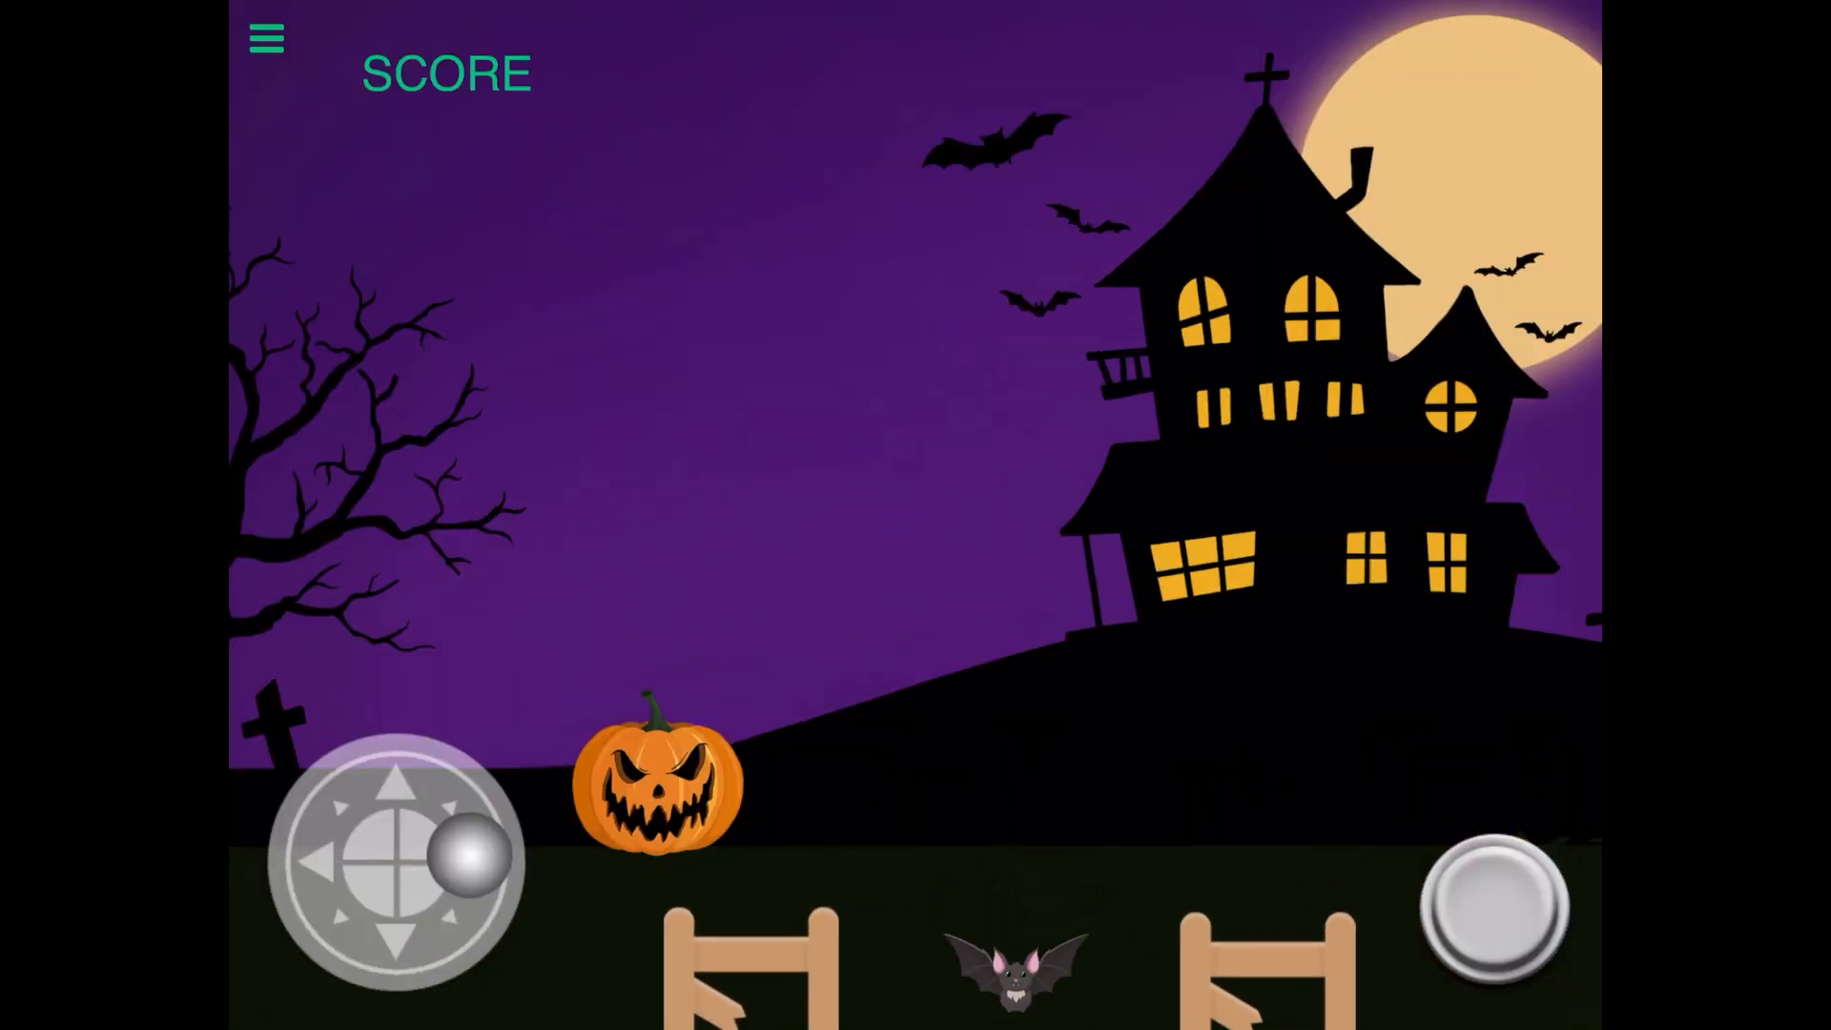